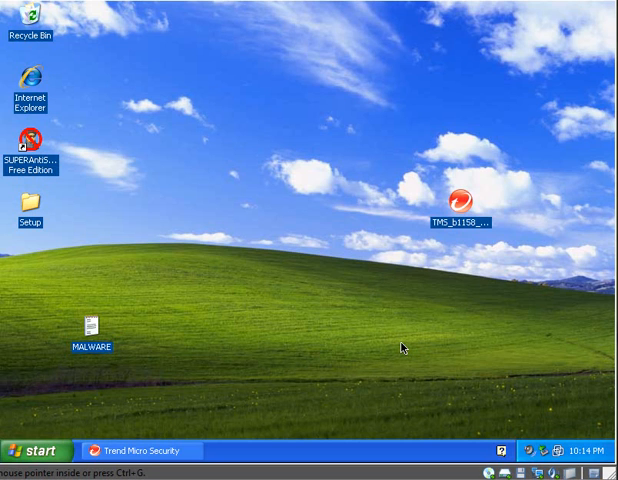
pyautogui.moveTo(389, 331)
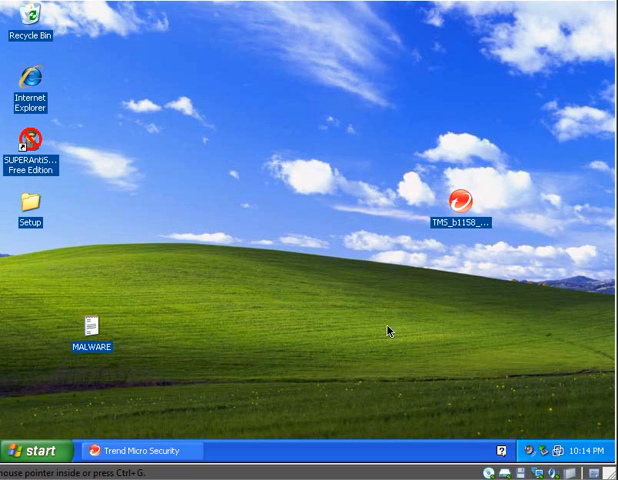
pyautogui.moveTo(282, 393)
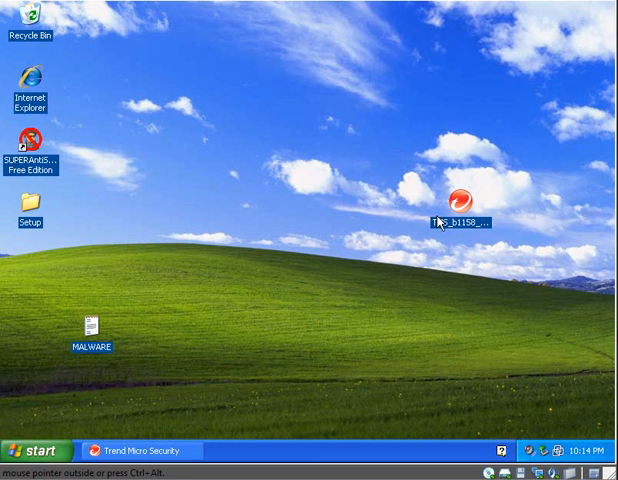
# Accept the Trend Micro license agreement and begin the installation
pyautogui.rightClick(461, 197)
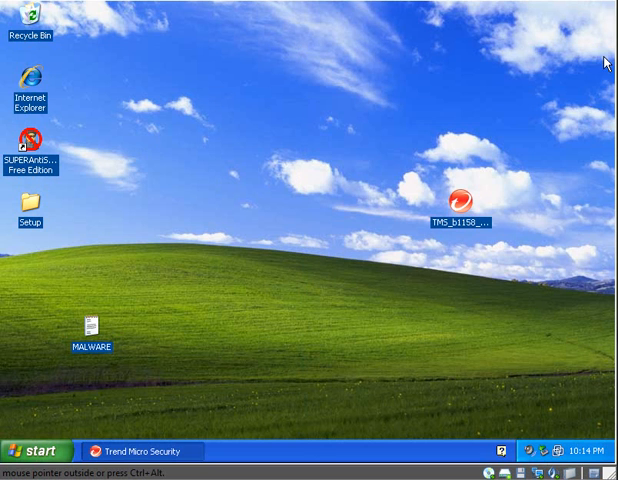
pyautogui.moveTo(155, 451)
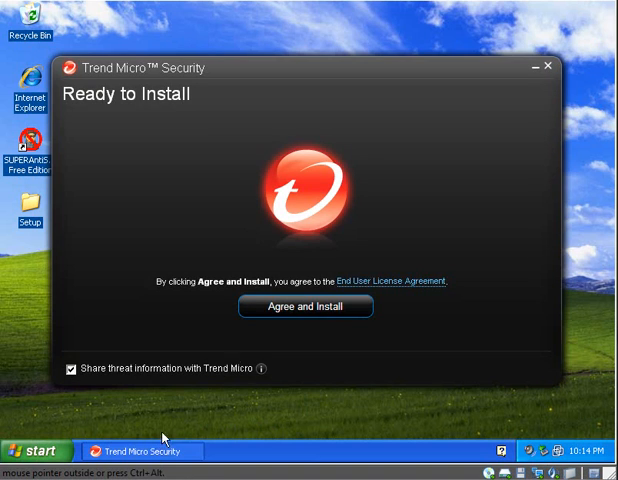
pyautogui.moveTo(40, 228)
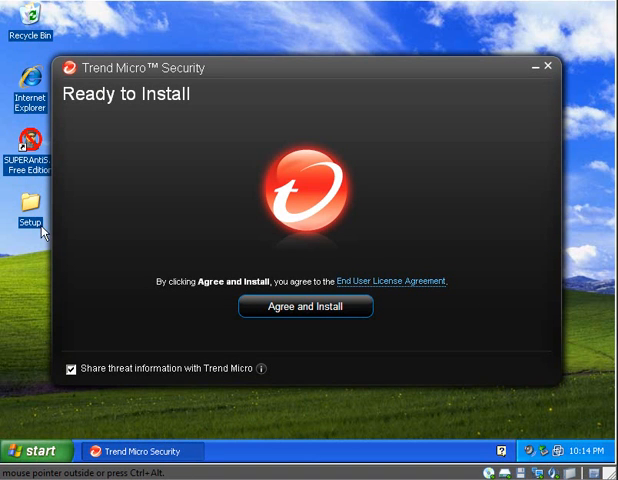
pyautogui.moveTo(320, 188)
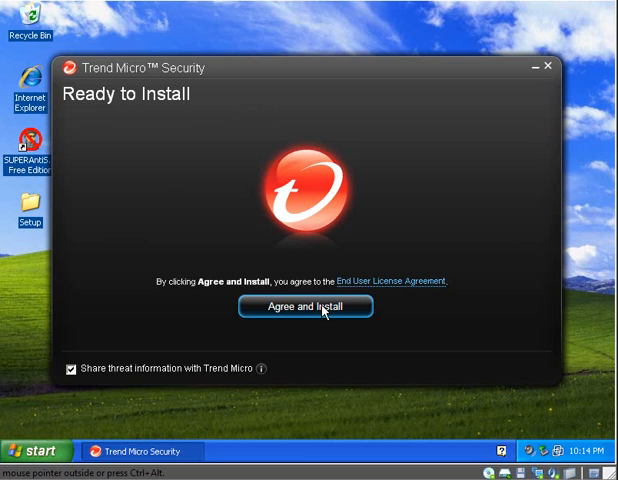
pyautogui.click(305, 306)
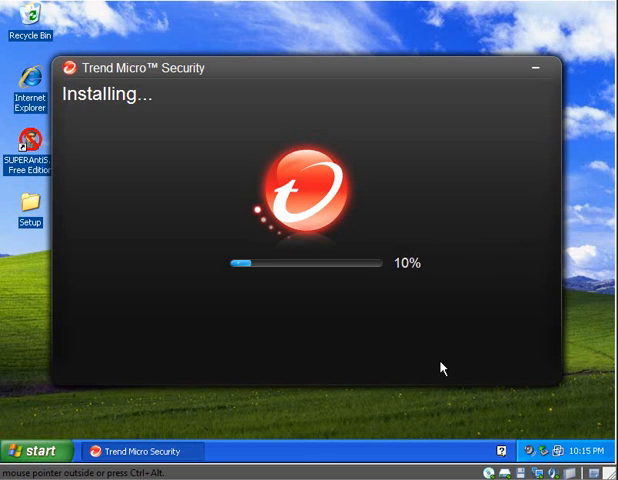
pyautogui.moveTo(421, 293)
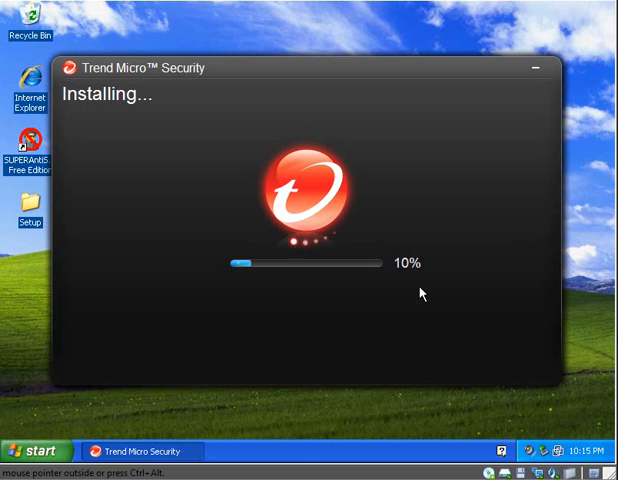
pyautogui.moveTo(153, 317)
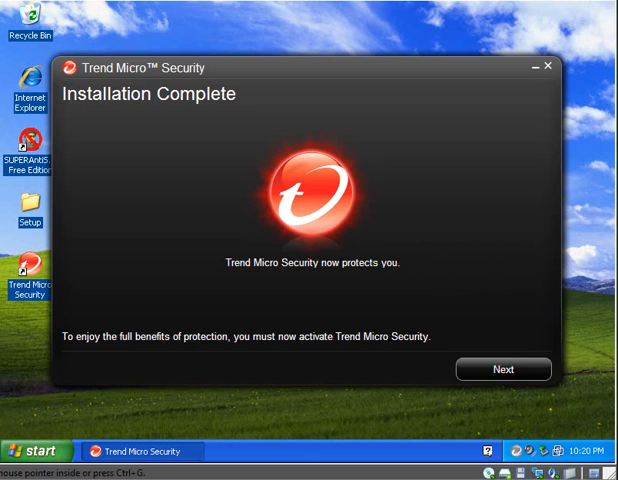
pyautogui.moveTo(258, 224)
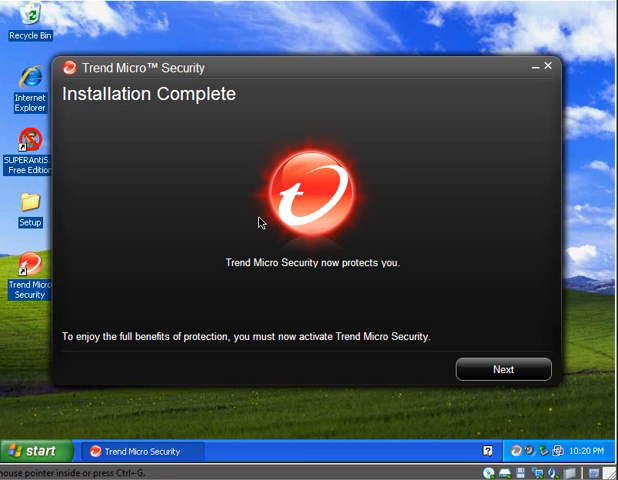
pyautogui.moveTo(415, 279)
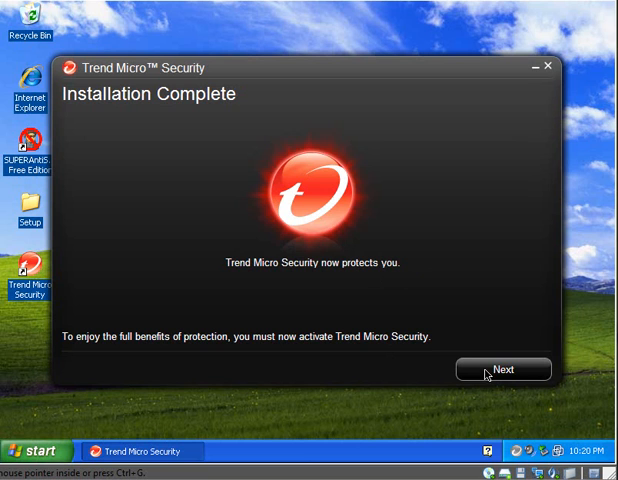
pyautogui.moveTo(513, 344)
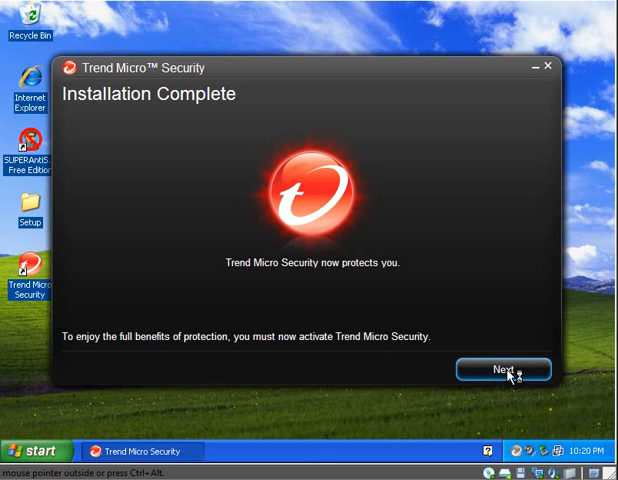
pyautogui.moveTo(399, 259)
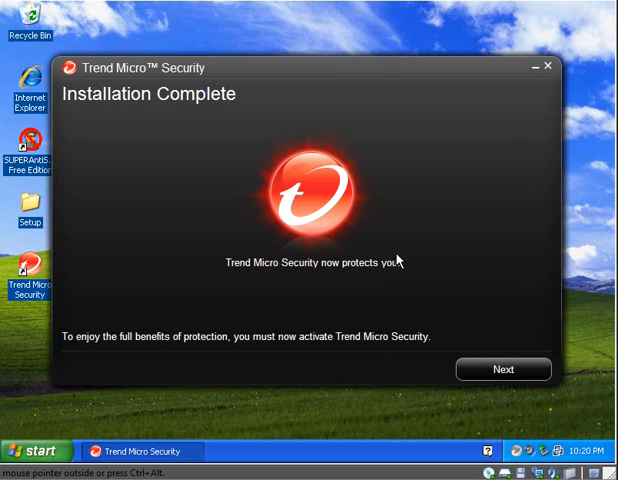
pyautogui.moveTo(400, 110)
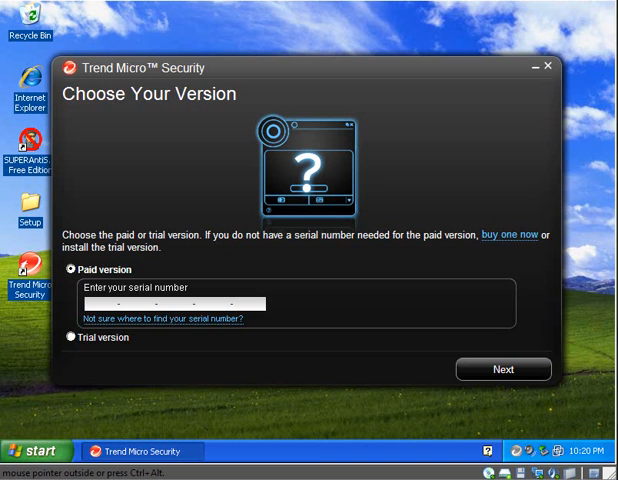
# Choose the Trial version and continue to the Activate Now step
pyautogui.click(73, 337)
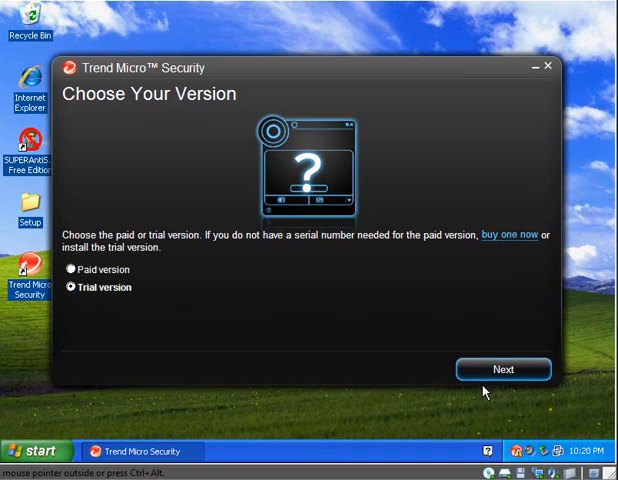
pyautogui.moveTo(497, 372)
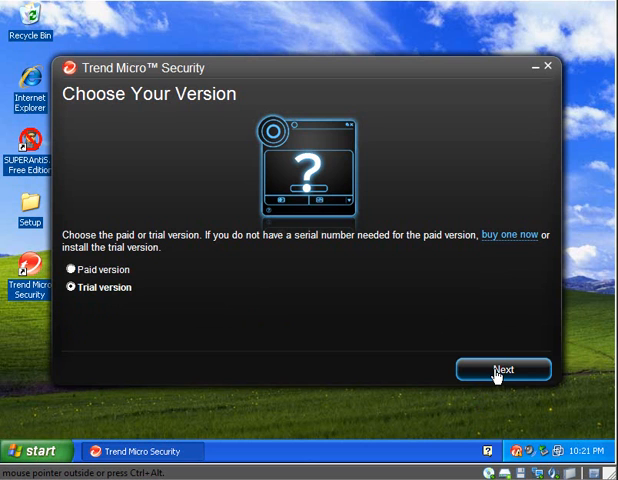
pyautogui.moveTo(512, 440)
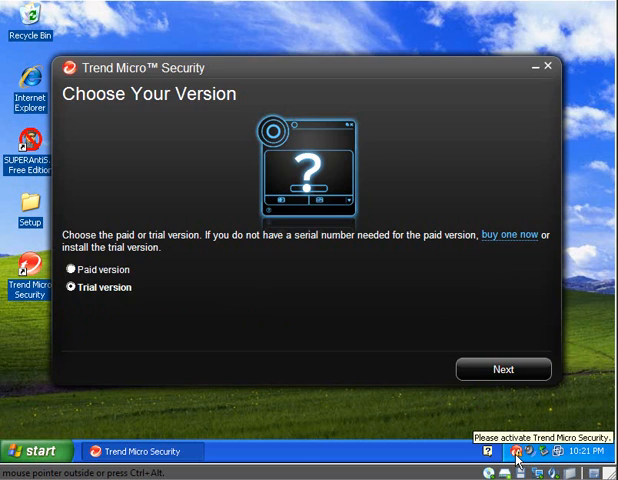
pyautogui.click(503, 369)
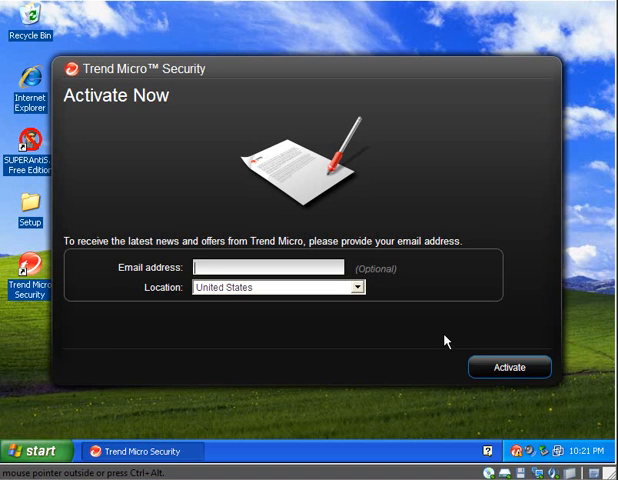
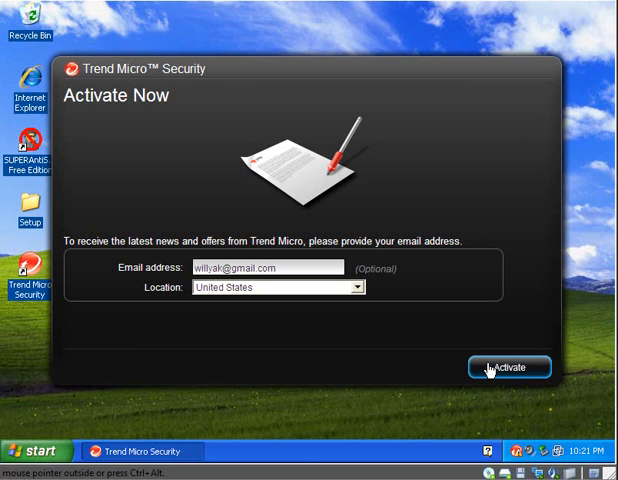
pyautogui.click(508, 367)
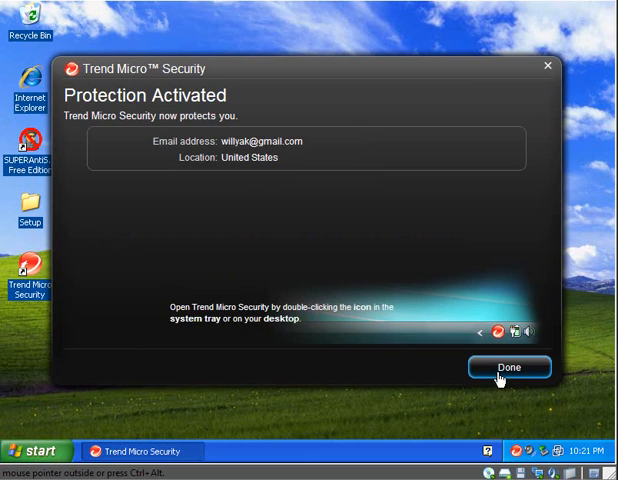
pyautogui.click(509, 367)
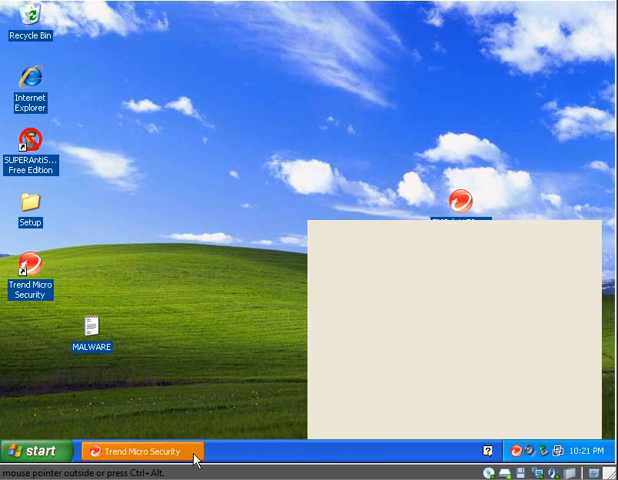
# Bring up the Trend Micro dashboard and close the empty threat report
pyautogui.click(140, 451)
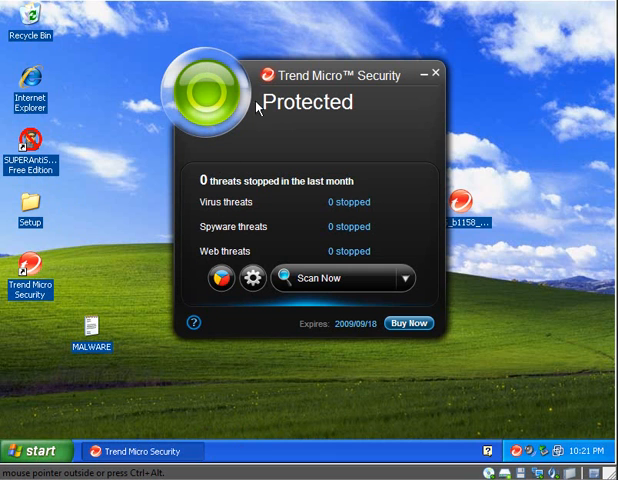
pyautogui.moveTo(235, 277)
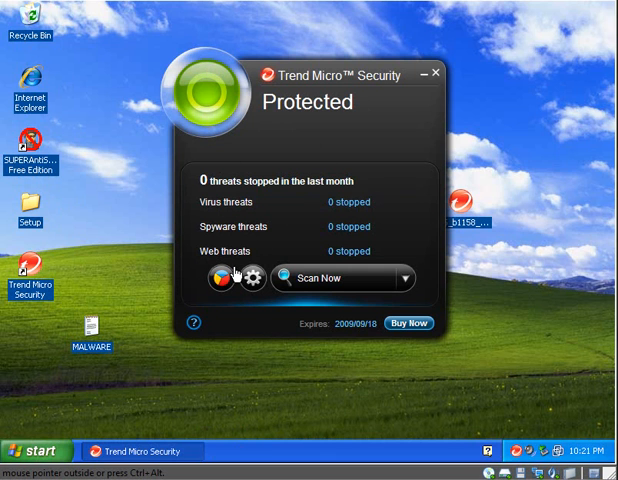
pyautogui.moveTo(255, 279)
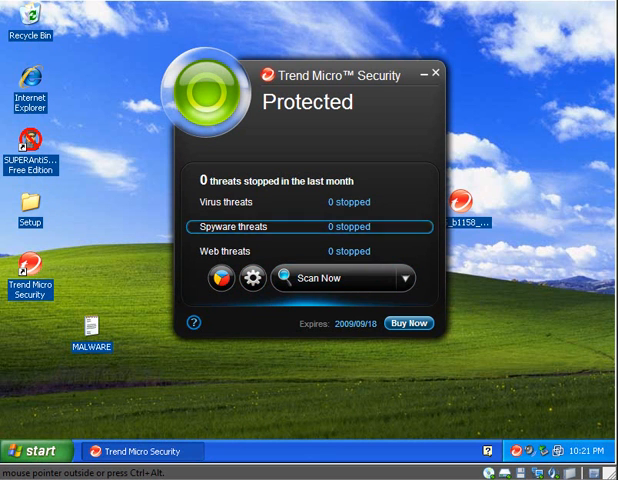
pyautogui.moveTo(290, 242)
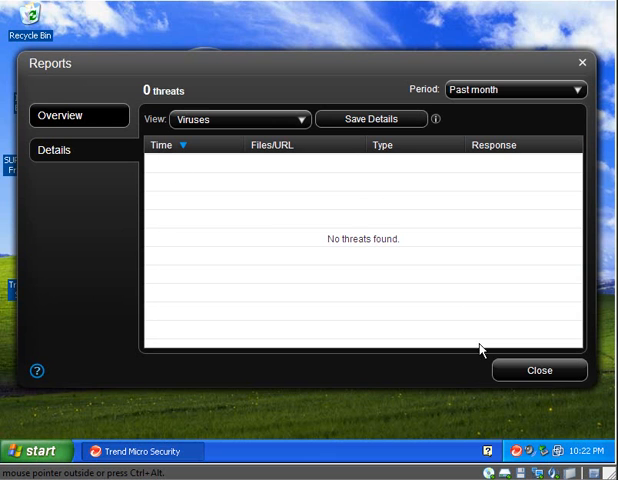
pyautogui.click(538, 370)
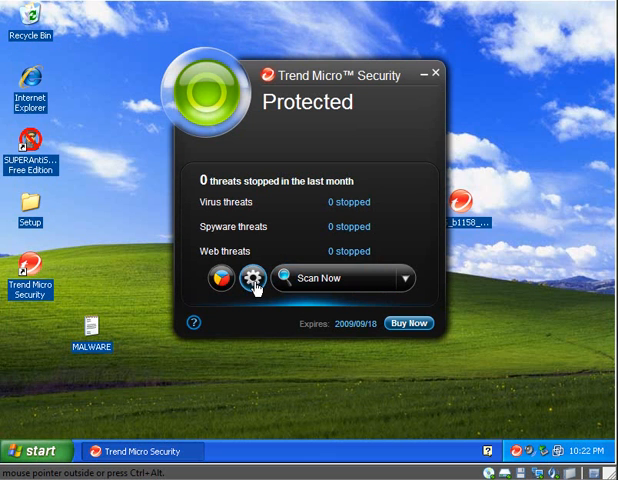
# Set Web Threats protection strength to High in Protection Settings
pyautogui.click(258, 278)
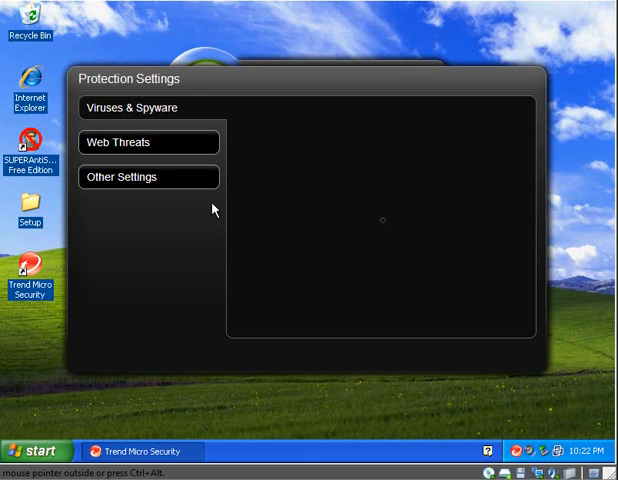
pyautogui.click(131, 142)
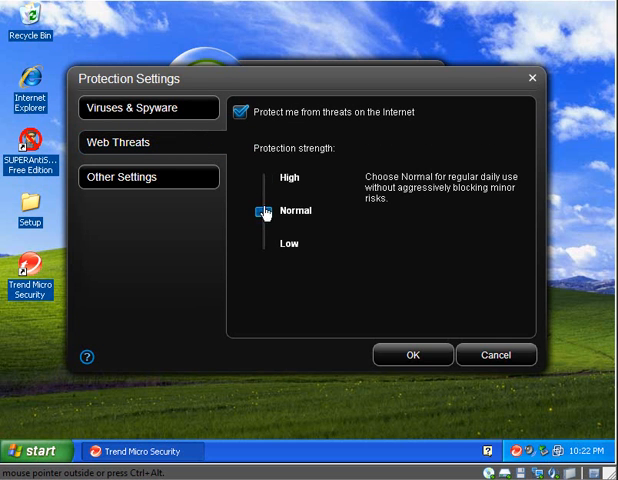
pyautogui.click(264, 177)
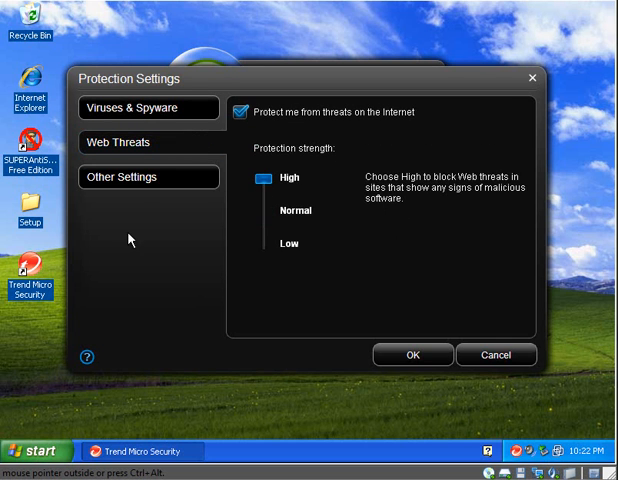
# Review the Proxy and Smart Protection Network options, then save the settings
pyautogui.click(148, 177)
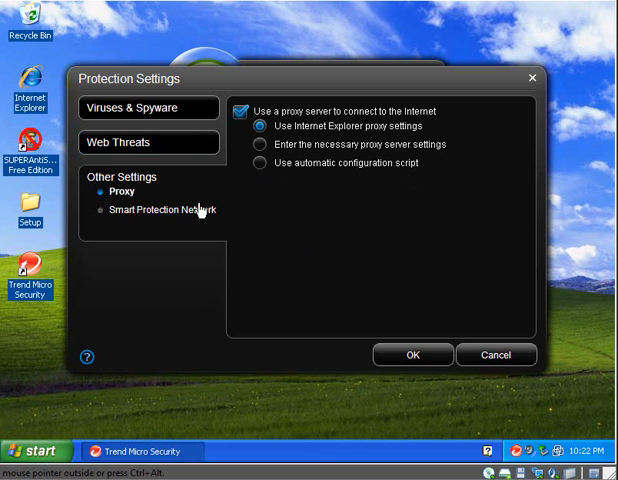
pyautogui.click(164, 209)
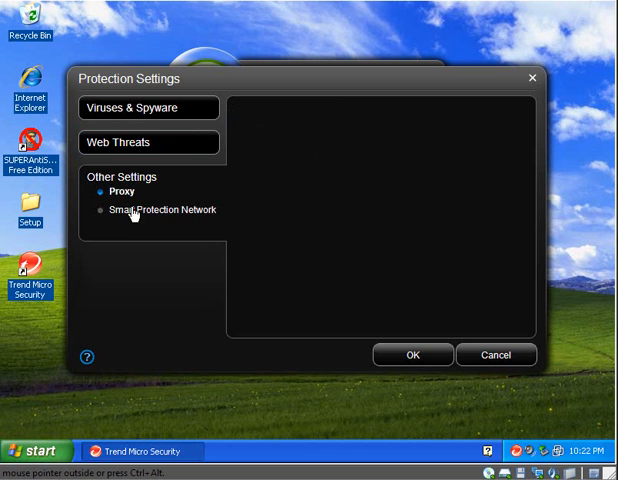
pyautogui.click(120, 191)
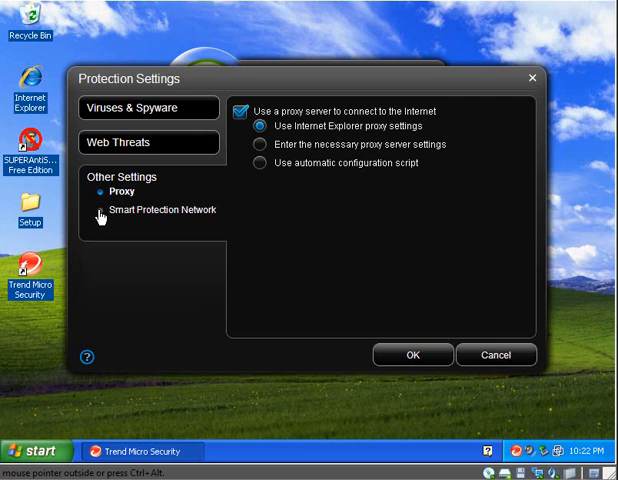
pyautogui.click(166, 210)
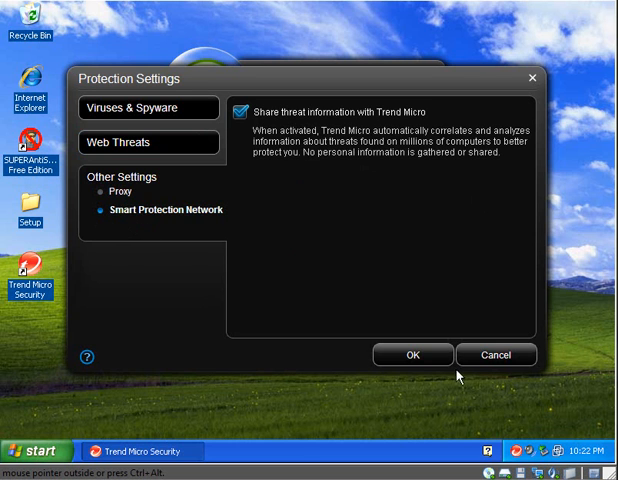
pyautogui.click(411, 355)
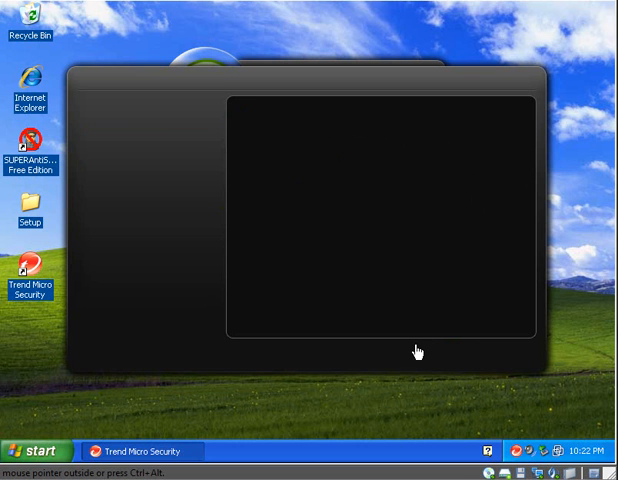
pyautogui.moveTo(534, 100)
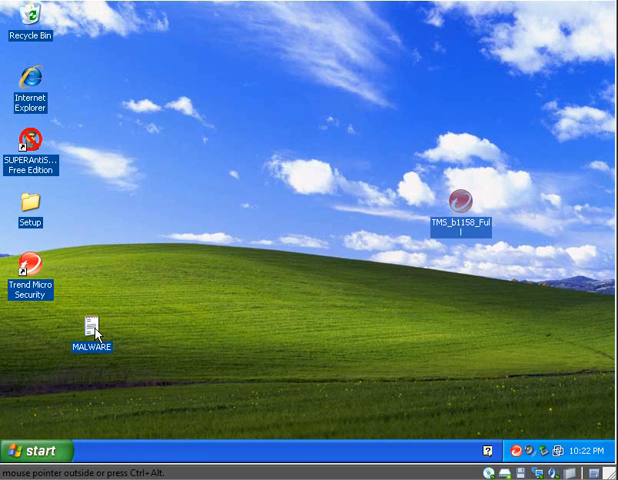
pyautogui.moveTo(93, 328)
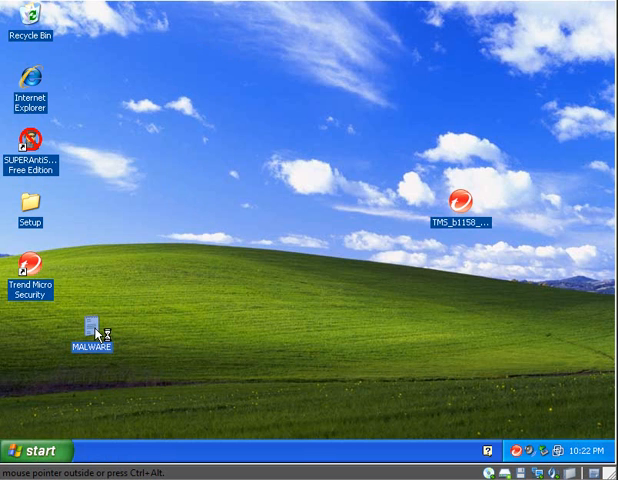
pyautogui.moveTo(42, 118)
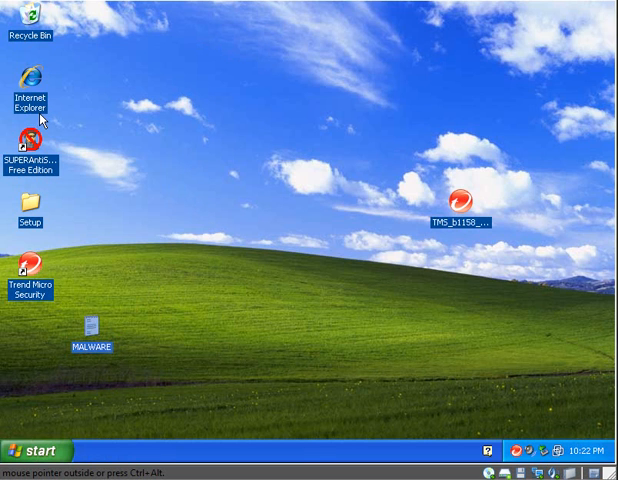
# Launch Internet Explorer from the desktop icon
pyautogui.doubleClick(89, 330)
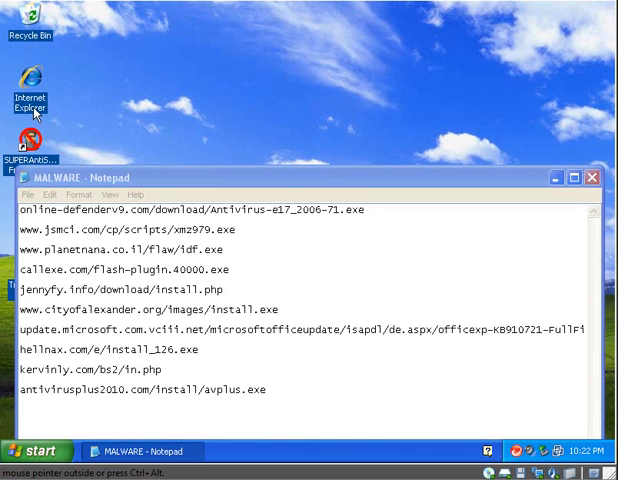
pyautogui.moveTo(92, 120)
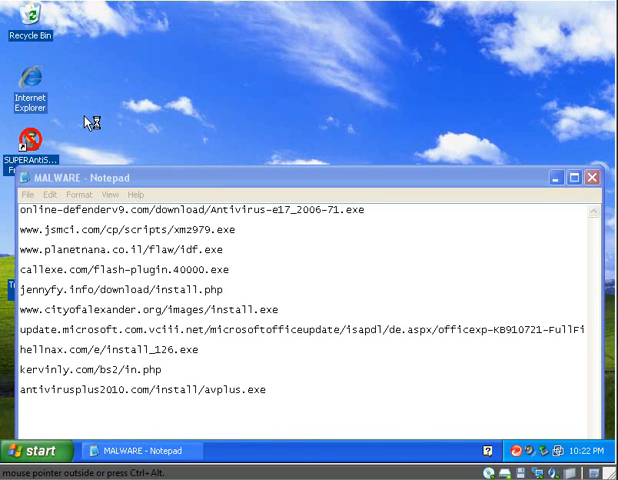
pyautogui.moveTo(87, 122)
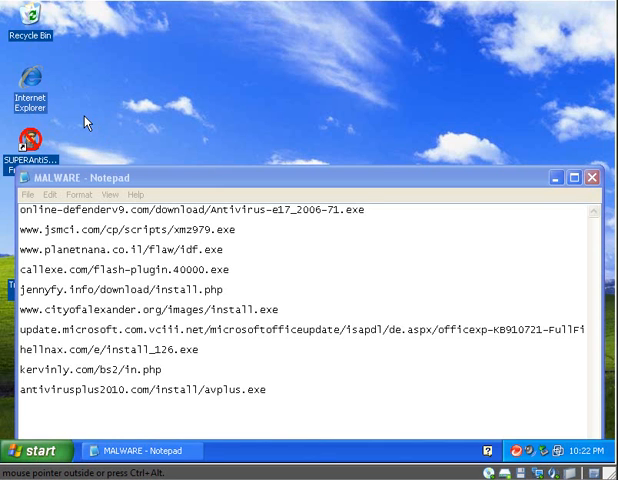
pyautogui.moveTo(157, 118)
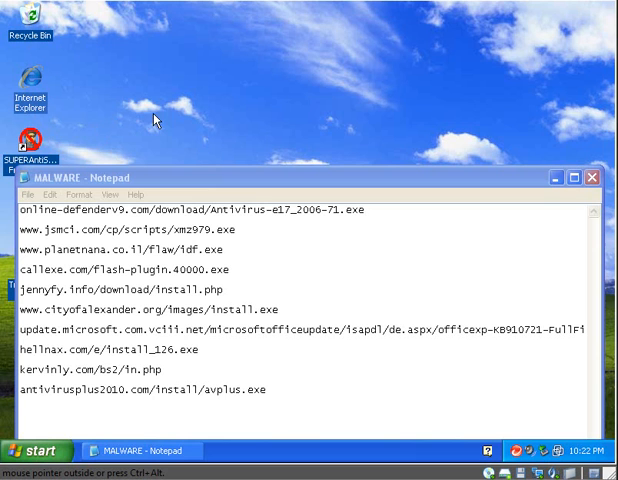
pyautogui.moveTo(225, 258)
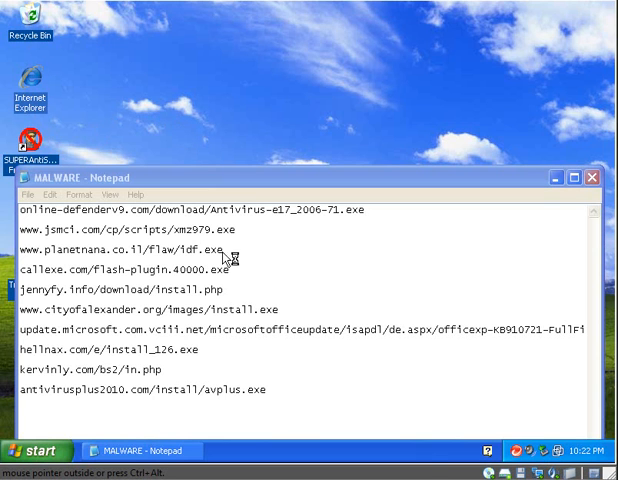
# Right-click in the Notepad malware link list
pyautogui.rightClick(300, 450)
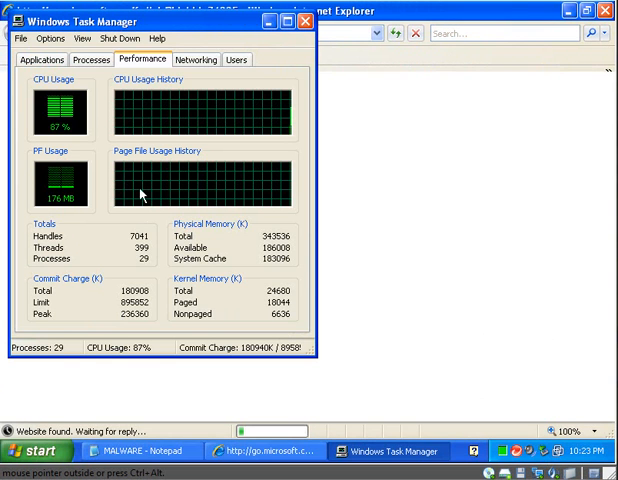
# Scroll the Task Manager process list and select coreFrameworkHost
pyautogui.click(91, 60)
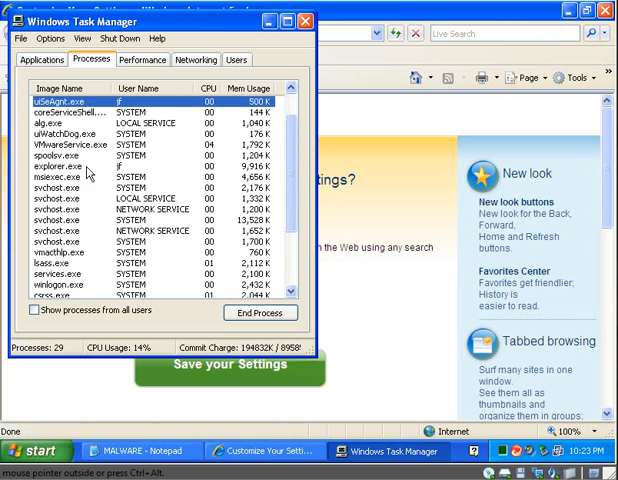
pyautogui.scroll(-3)
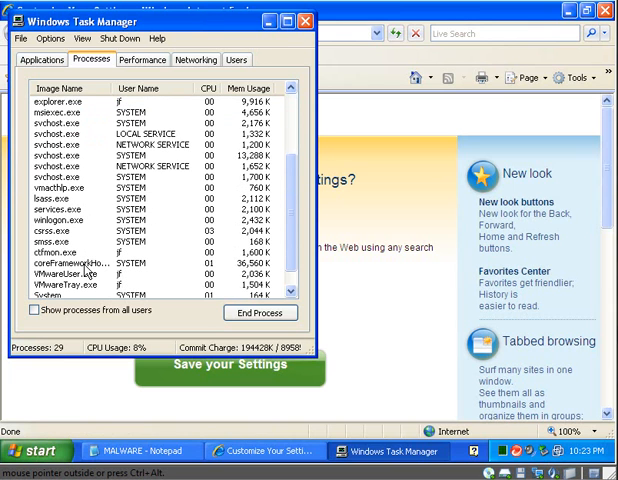
pyautogui.click(90, 271)
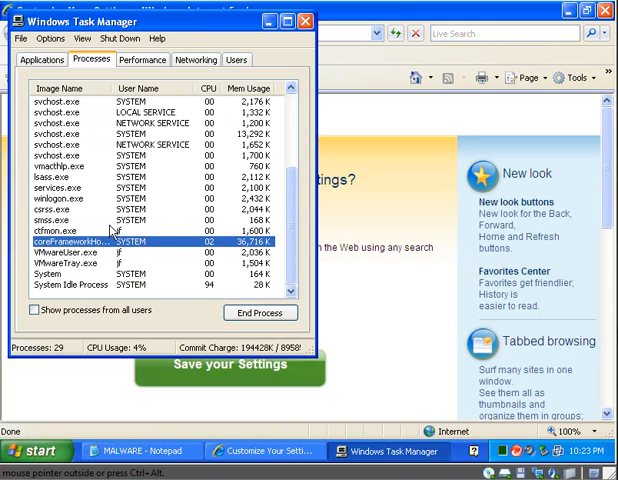
pyautogui.scroll(3)
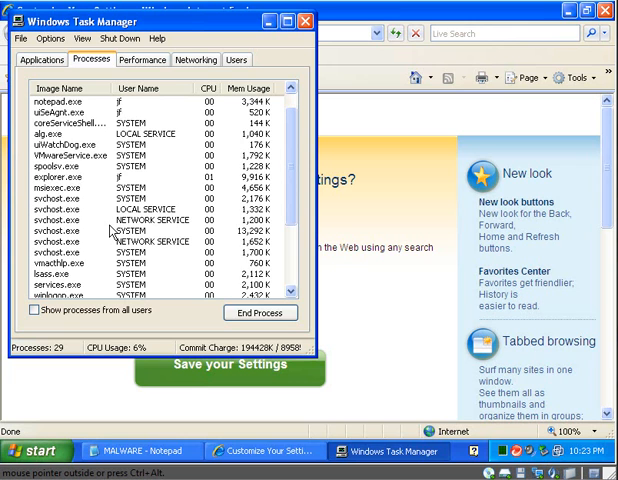
pyautogui.scroll(-3)
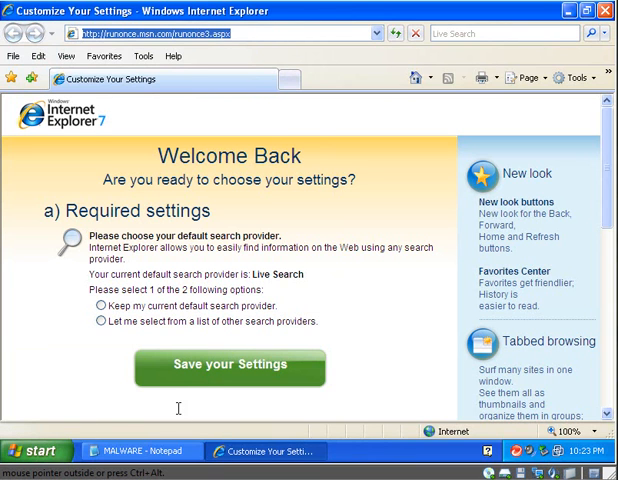
# Load the online-defenderv9 download link and get it blocked as dangerous
pyautogui.click(135, 451)
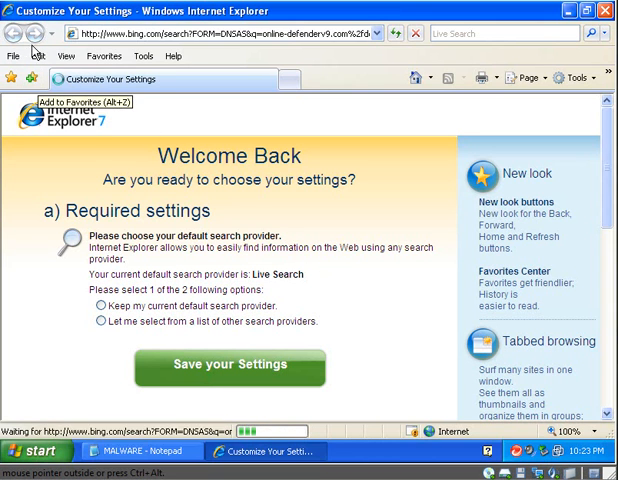
pyautogui.click(16, 33)
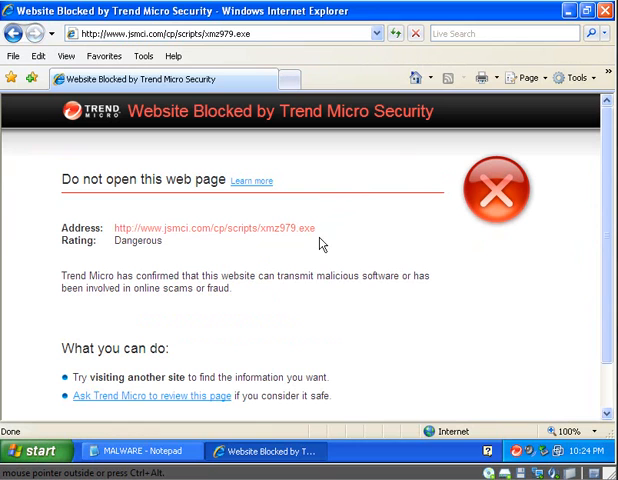
pyautogui.moveTo(320, 258)
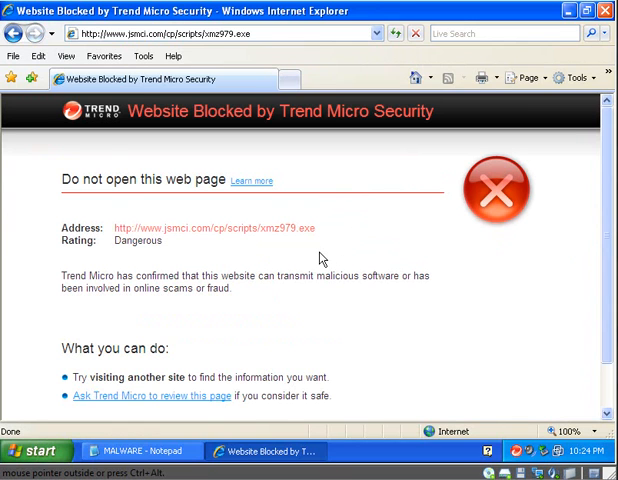
pyautogui.moveTo(308, 294)
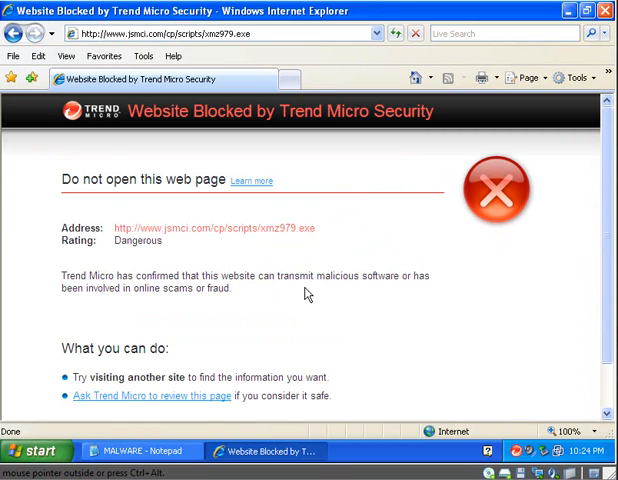
pyautogui.moveTo(250, 370)
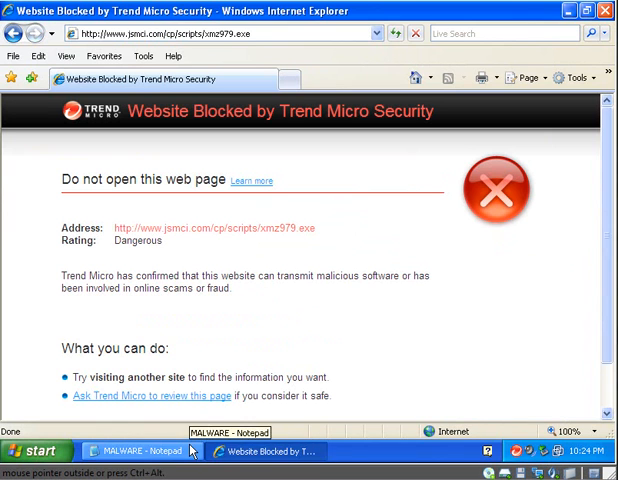
# Load the next malware link from the Notepad list, then return to the list
pyautogui.click(150, 451)
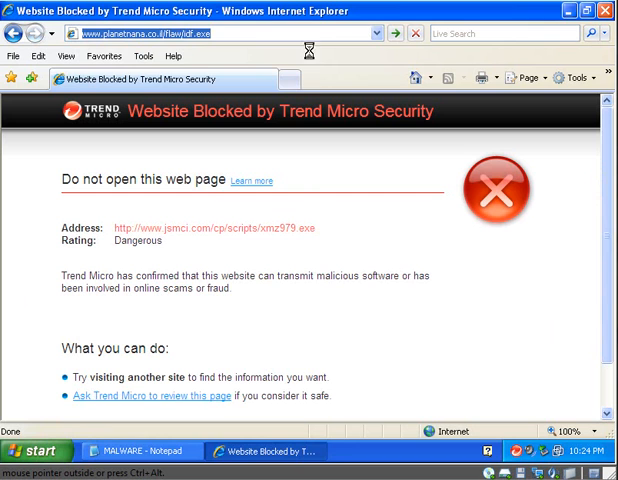
pyautogui.press('Return')
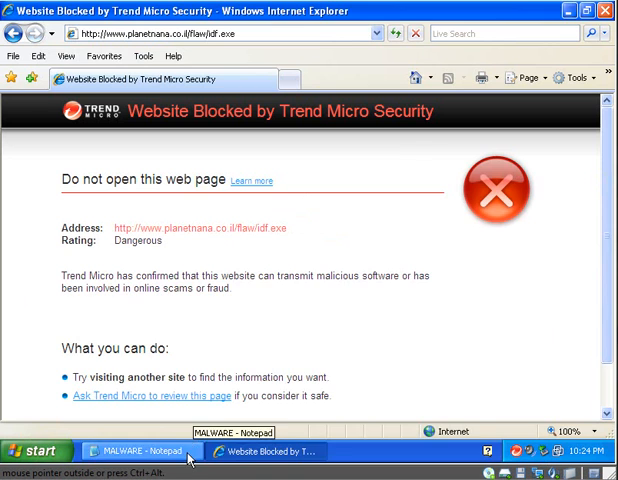
pyautogui.click(140, 451)
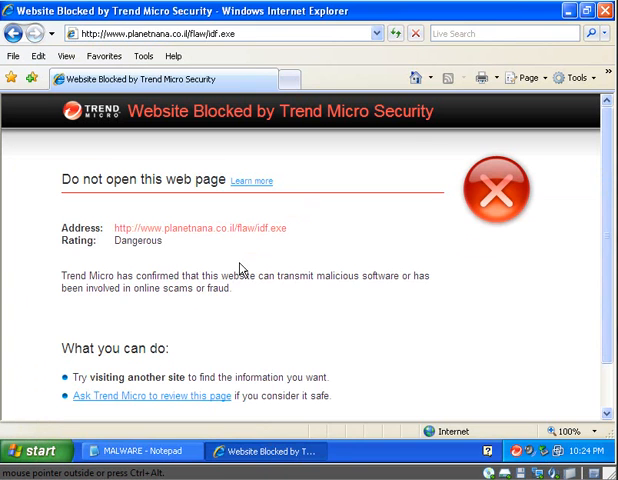
pyautogui.moveTo(175, 48)
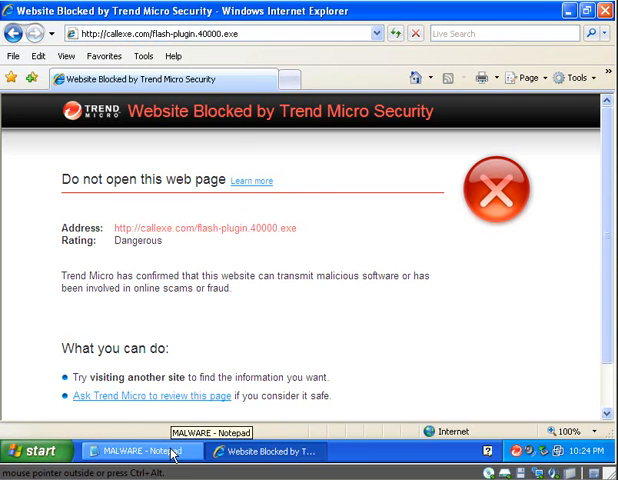
# Copy the jennyfy.info, cityofalexander.org and fake Office update links from Notepad into Internet Explorer
pyautogui.click(150, 451)
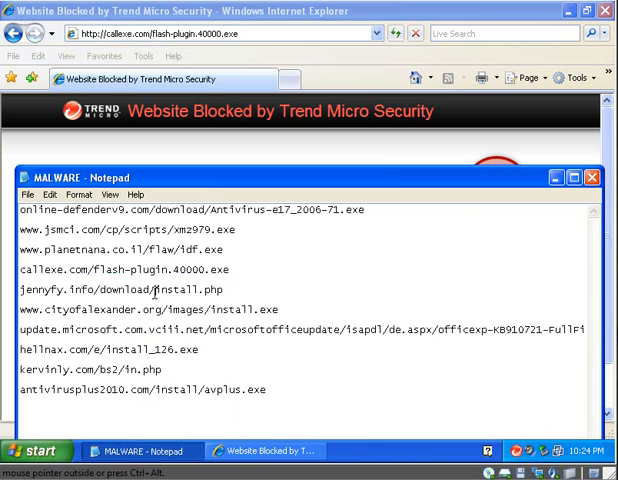
pyautogui.doubleClick(120, 292)
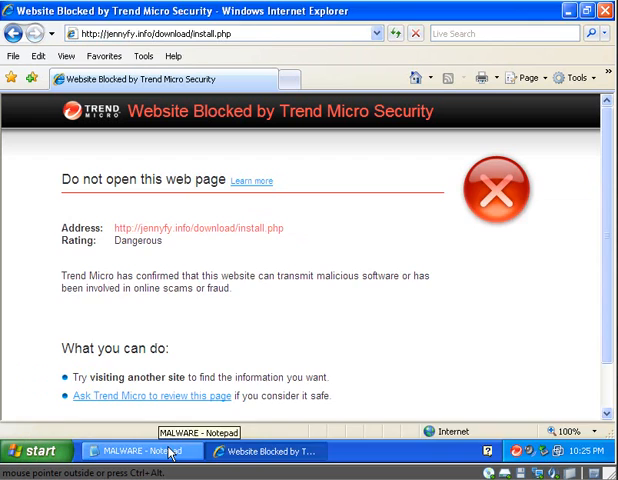
pyautogui.click(155, 451)
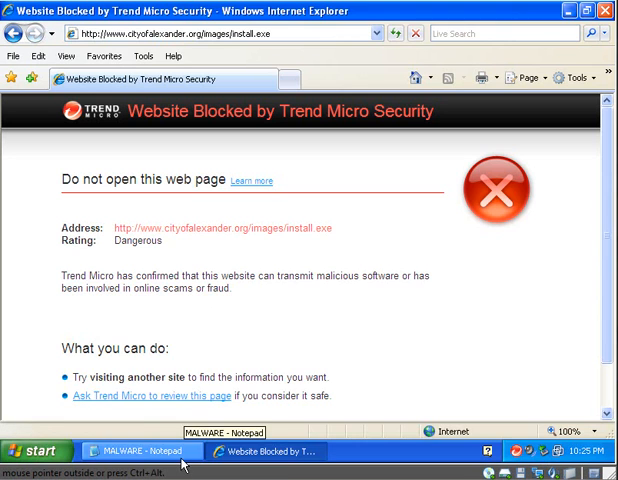
pyautogui.click(152, 451)
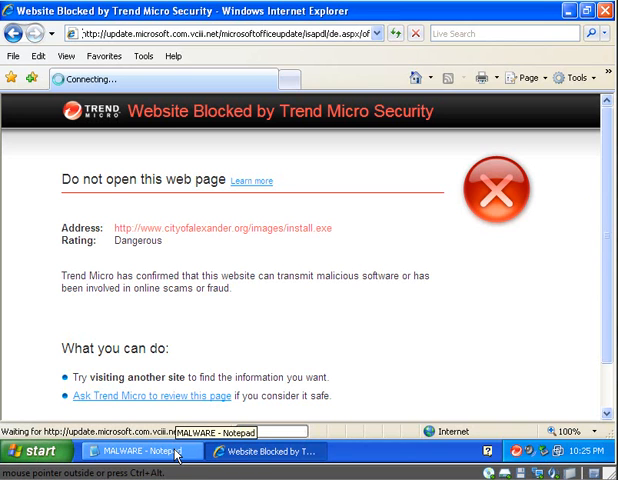
# Paste the hellnax, kervinly.com and antivirusplus2010.com links from Notepad into Internet Explorer
pyautogui.click(140, 451)
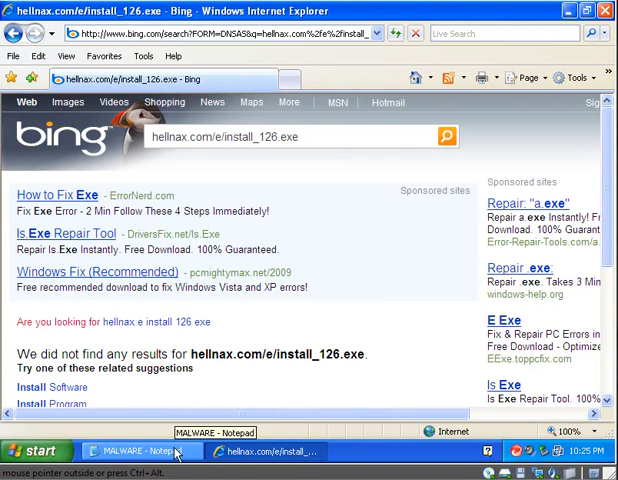
pyautogui.click(140, 450)
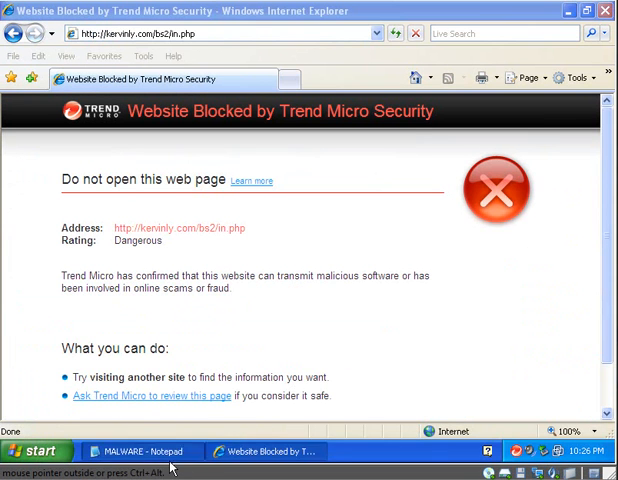
pyautogui.click(137, 451)
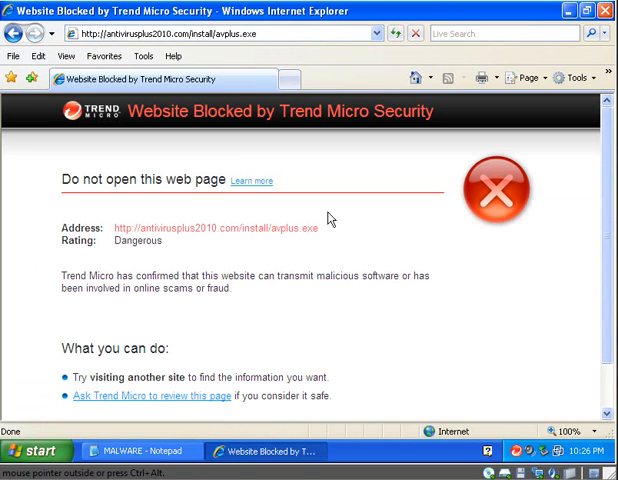
pyautogui.moveTo(323, 42)
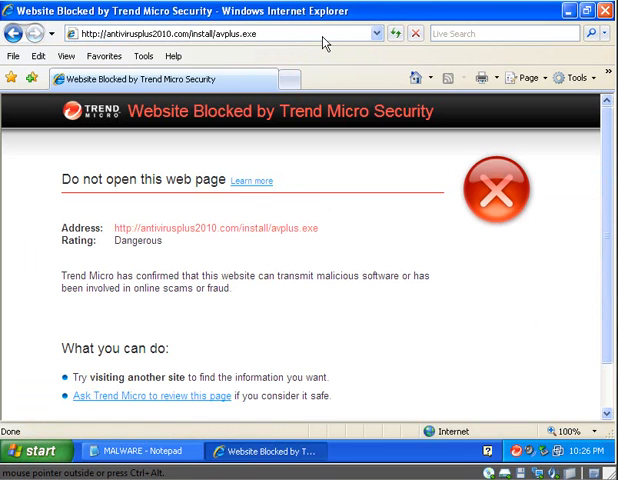
pyautogui.moveTo(447, 181)
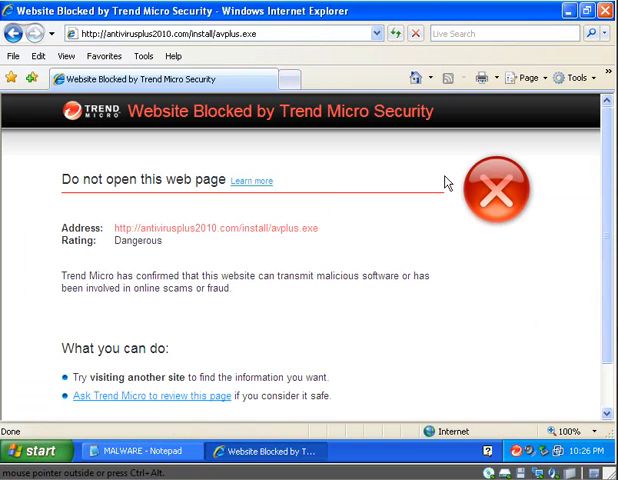
pyautogui.moveTo(380, 57)
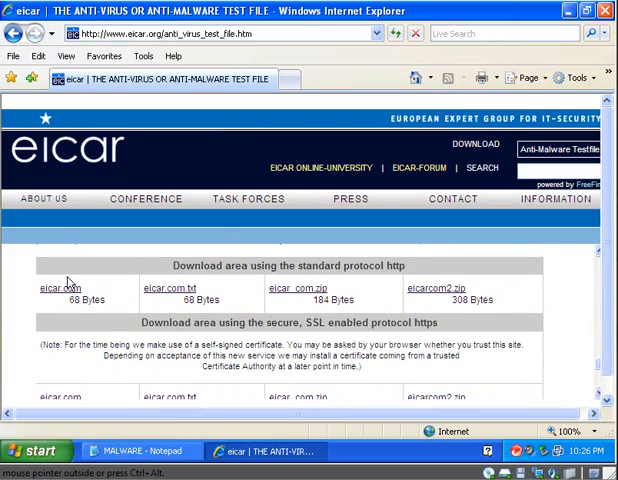
pyautogui.moveTo(57, 289)
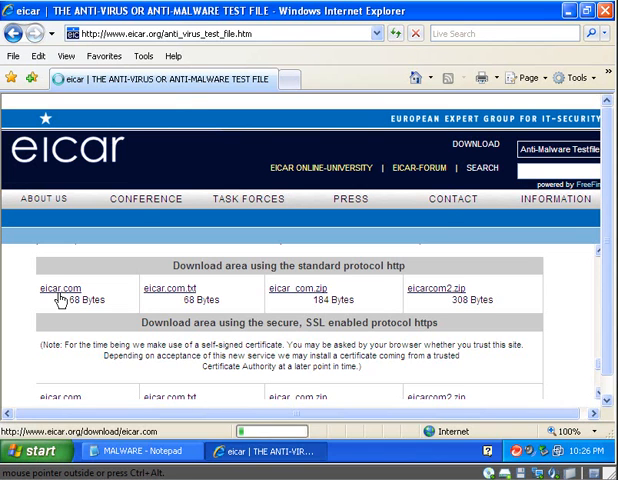
# Download and accept eicar.com from the EICAR download page so Trend Micro removes it
pyautogui.click(61, 289)
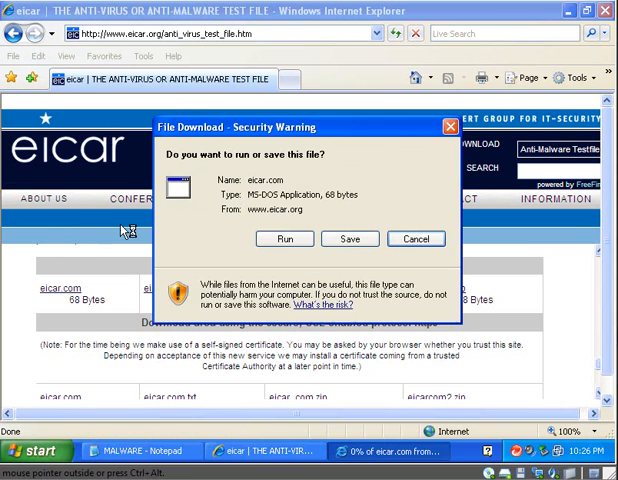
pyautogui.click(416, 238)
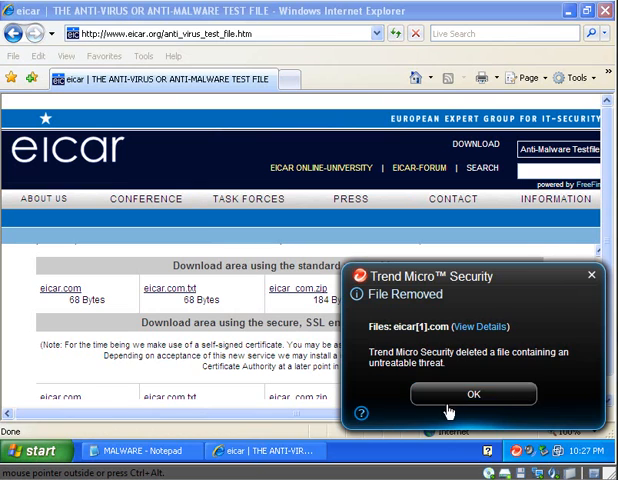
# Dismiss the removal notice, let Trend Micro block eicarcom2.zip, then close Internet Explorer
pyautogui.click(474, 393)
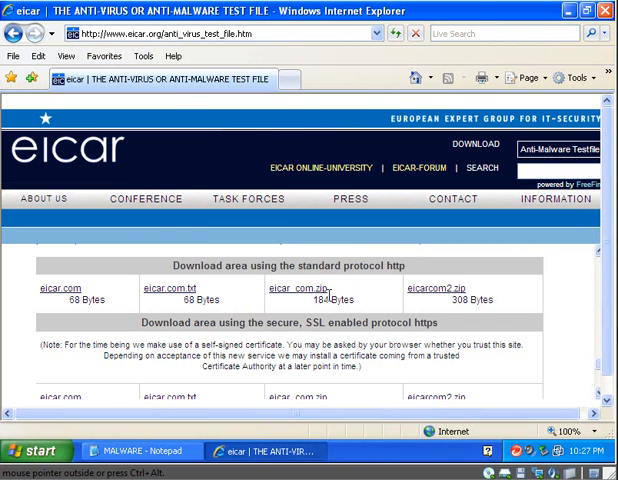
pyautogui.moveTo(430, 307)
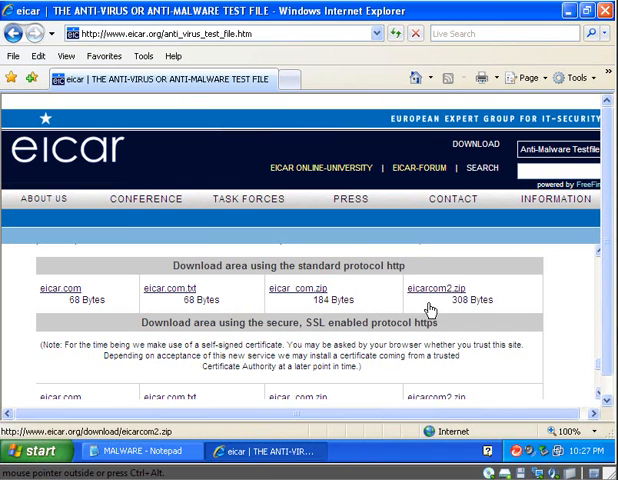
pyautogui.click(432, 289)
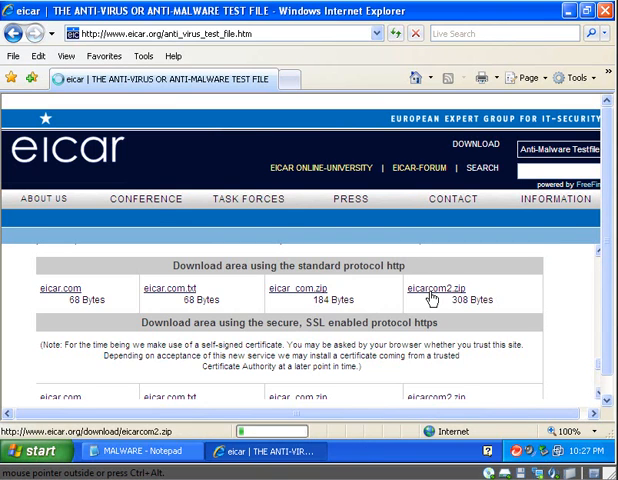
pyautogui.click(434, 291)
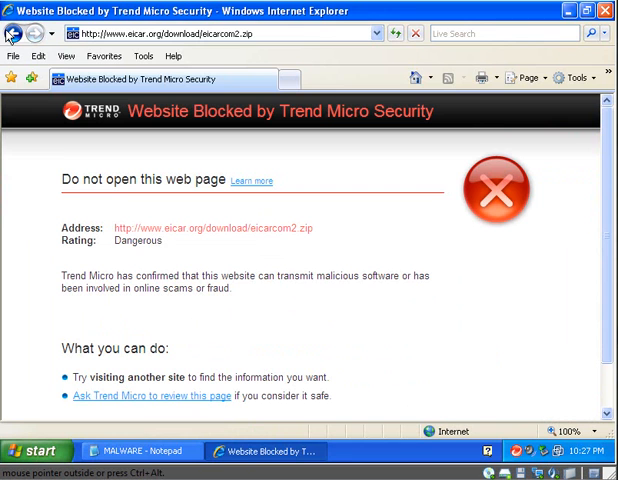
pyautogui.moveTo(169, 262)
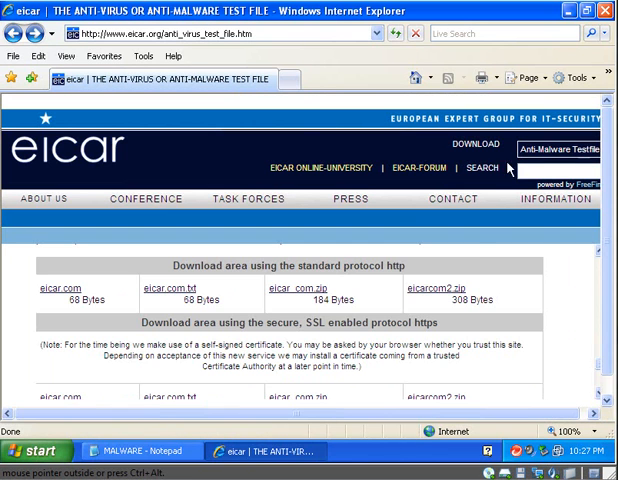
pyautogui.click(606, 11)
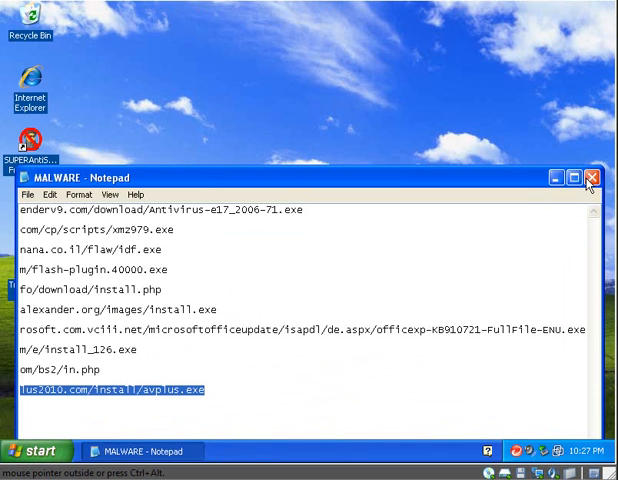
# Close the MALWARE - Notepad window
pyautogui.click(596, 176)
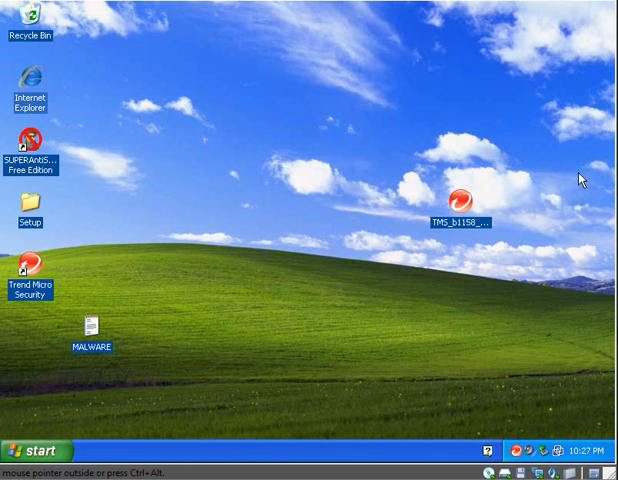
pyautogui.moveTo(373, 188)
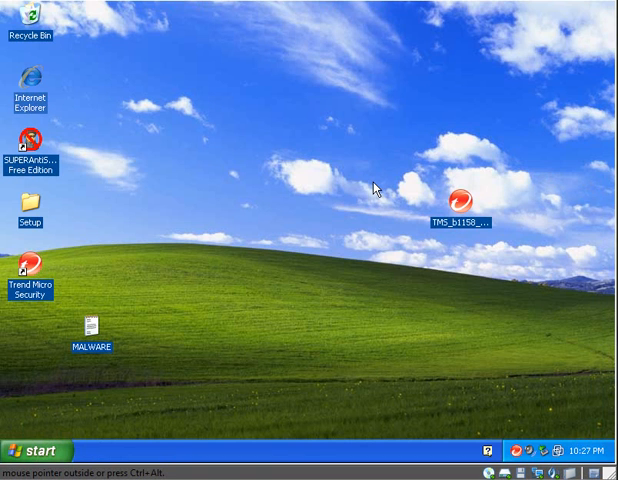
pyautogui.moveTo(323, 234)
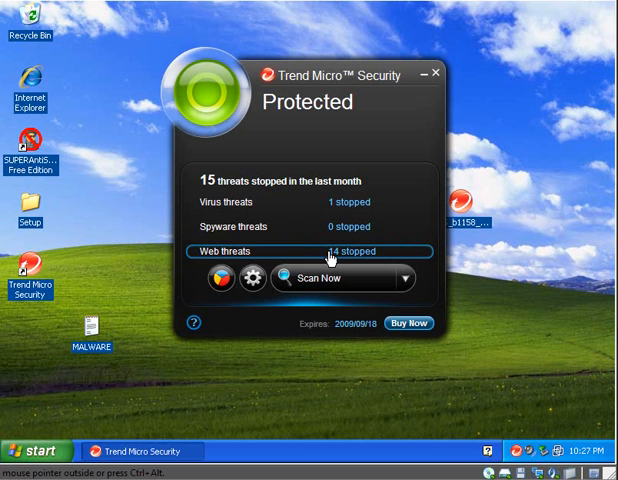
pyautogui.moveTo(345, 258)
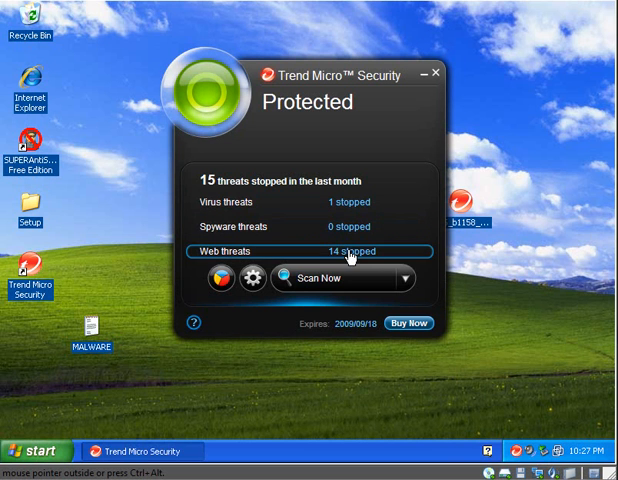
pyautogui.moveTo(358, 210)
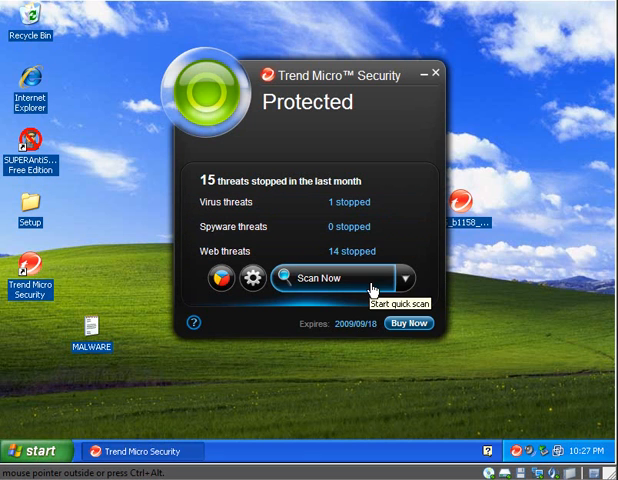
pyautogui.moveTo(17, 367)
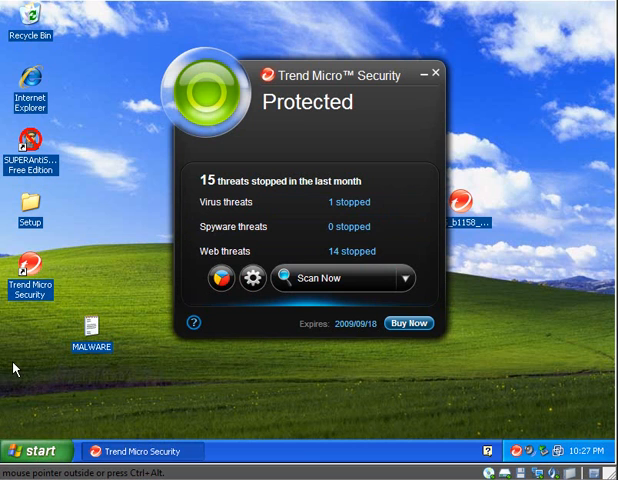